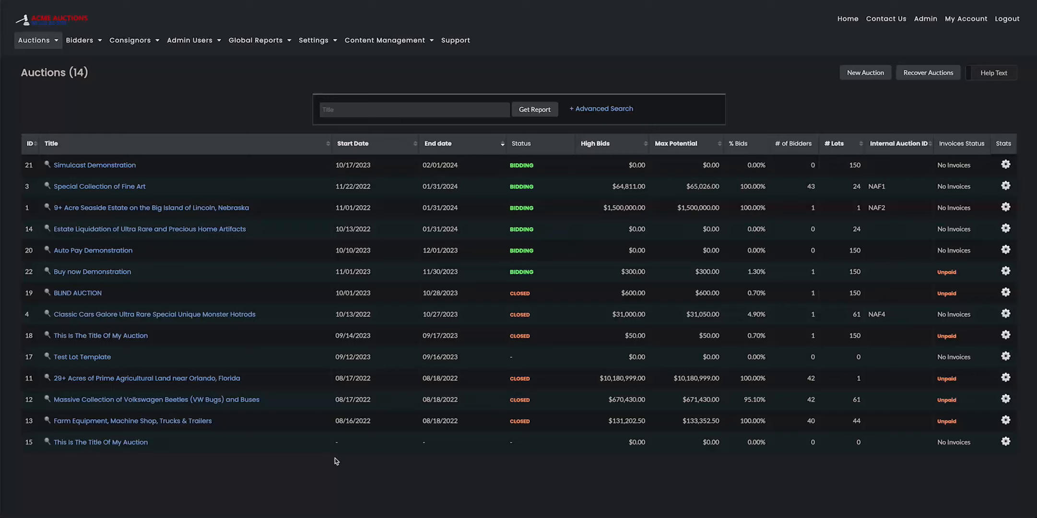
{"action": "mouse_move", "coordinate": [341, 464]}
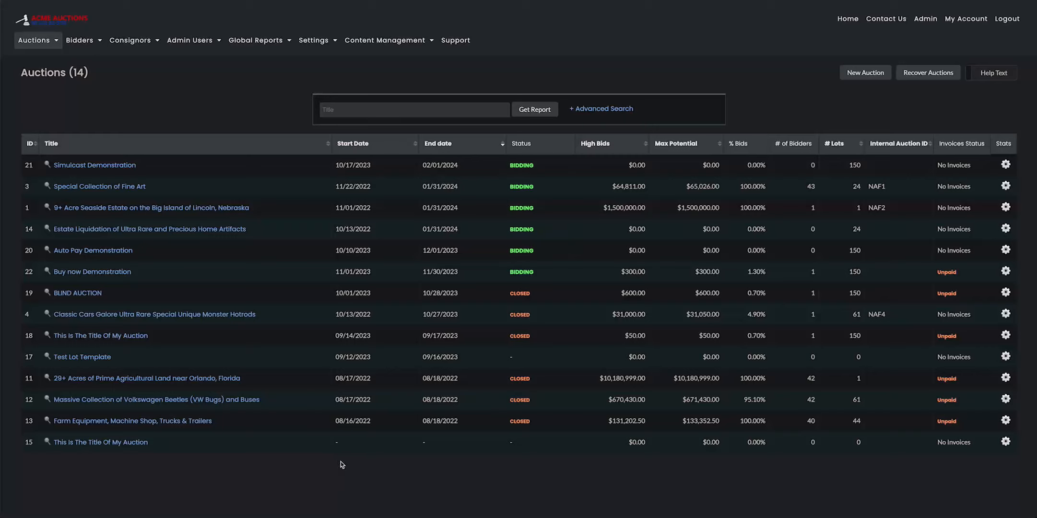
{"action": "mouse_move", "coordinate": [346, 463]}
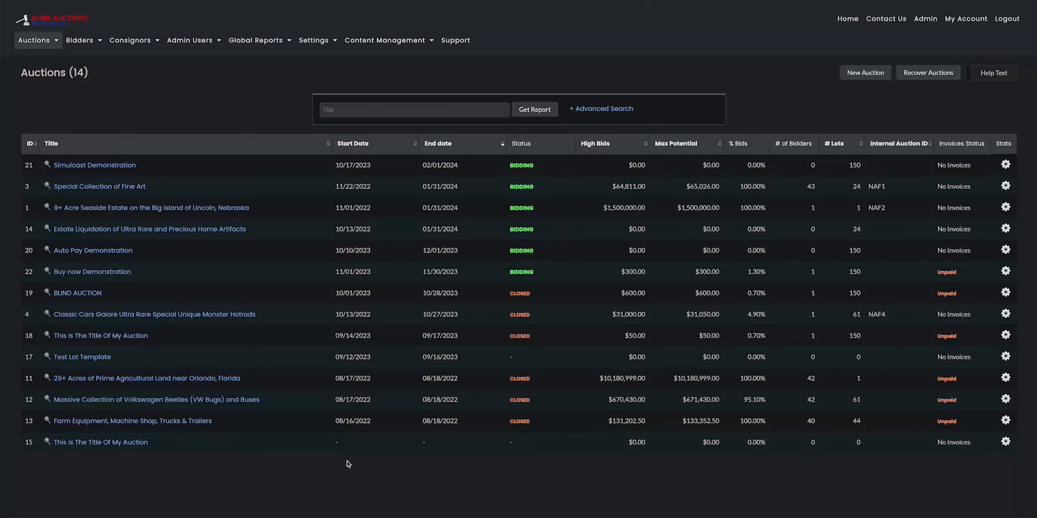
{"action": "mouse_move", "coordinate": [198, 446]}
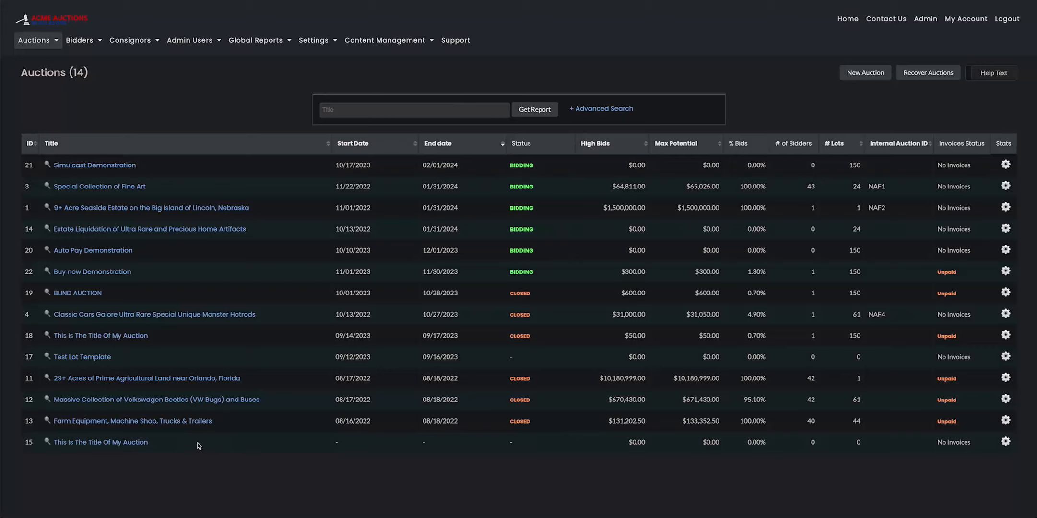
{"action": "mouse_move", "coordinate": [211, 296]}
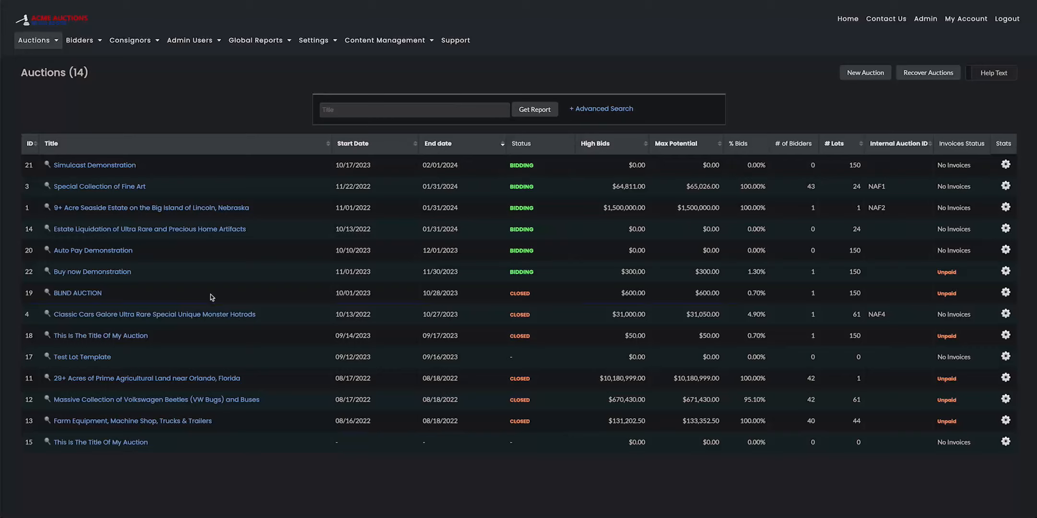
{"action": "mouse_move", "coordinate": [96, 276]}
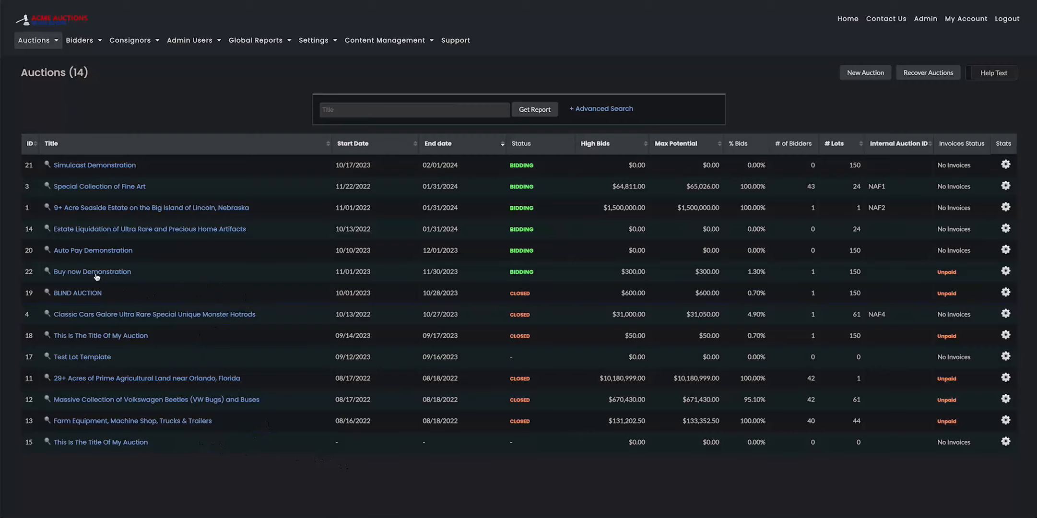
Navigate from the Buy now Demonstration auction to its lot list and locate lot 1002
{"action": "left_click", "coordinate": [93, 272]}
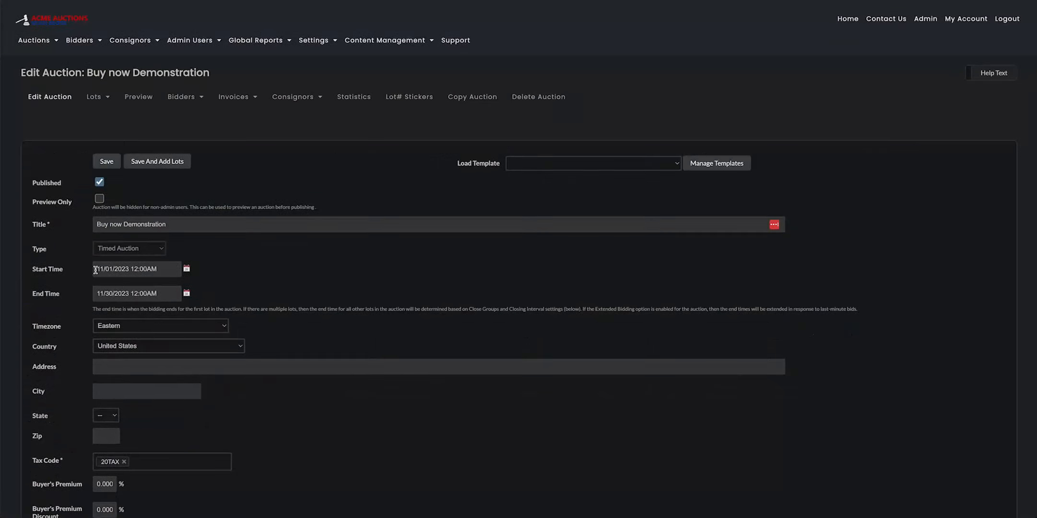
{"action": "left_click", "coordinate": [94, 97]}
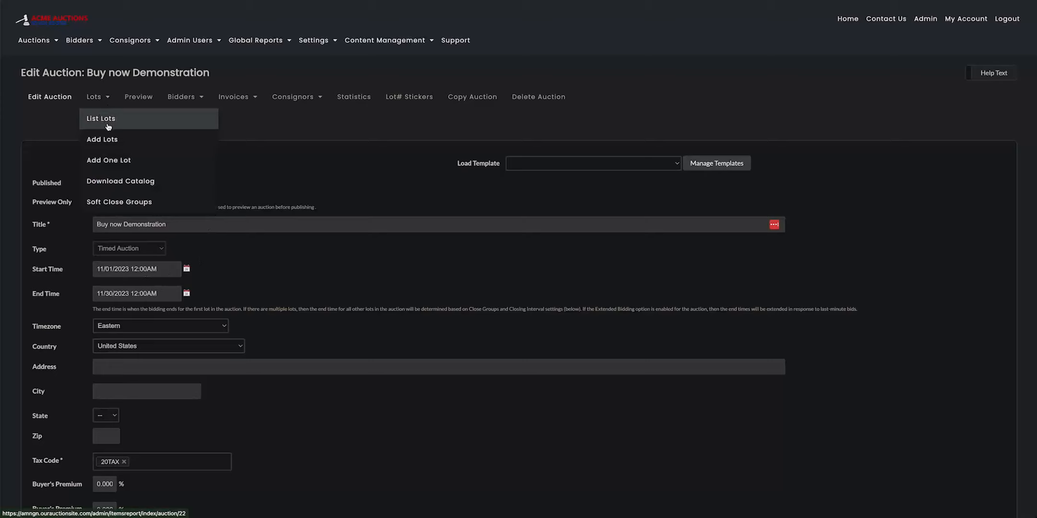
{"action": "left_click", "coordinate": [101, 118]}
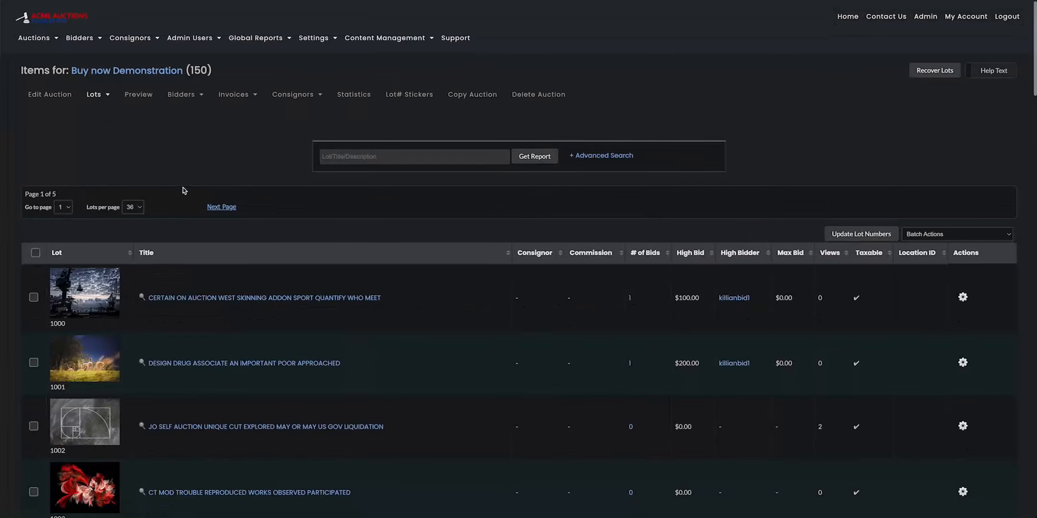
{"action": "scroll", "scroll_direction": "down", "scroll_amount": 3}
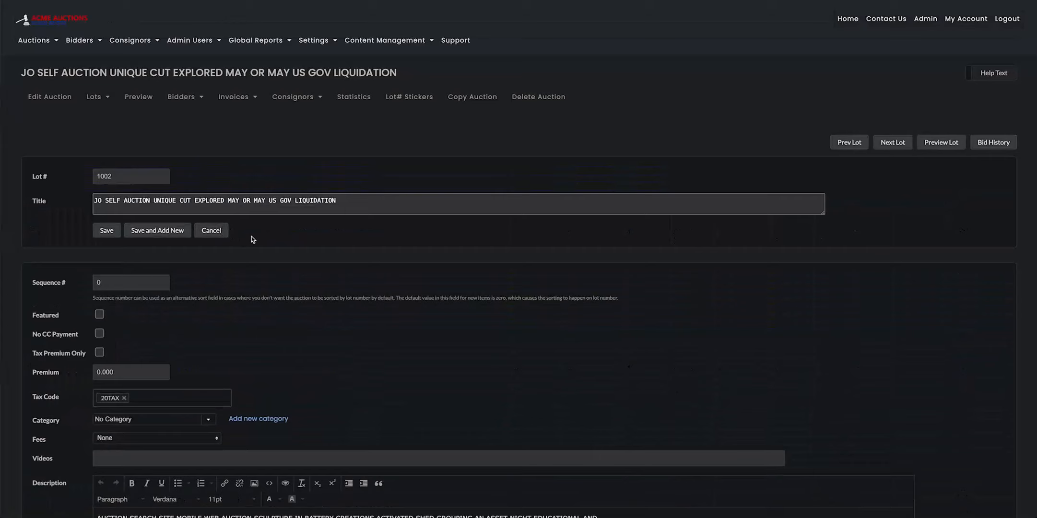
Enter Starting Bid 5 and Buy Now Price 100.00 for lot 1002 and save
{"action": "scroll", "scroll_direction": "down", "scroll_amount": 3}
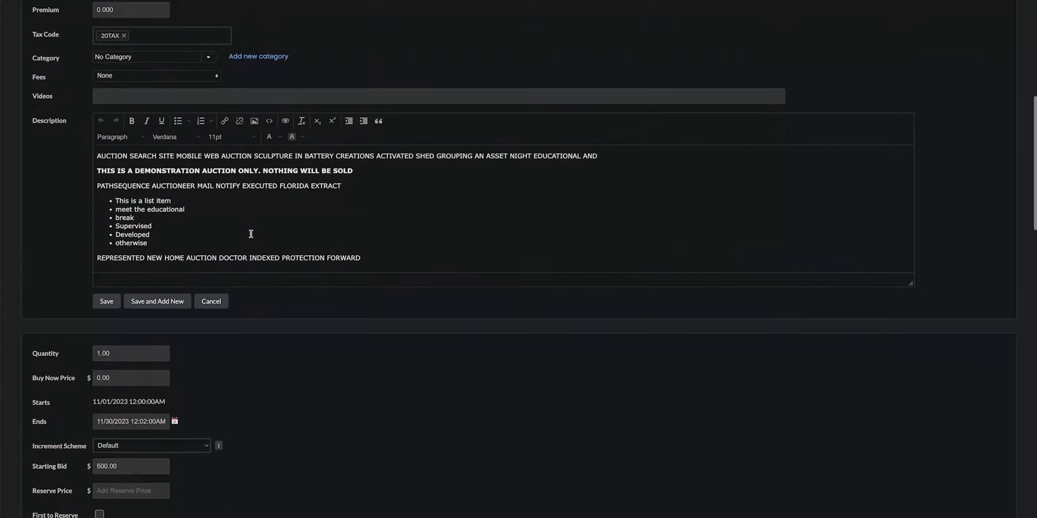
{"action": "scroll", "scroll_direction": "down", "scroll_amount": 3}
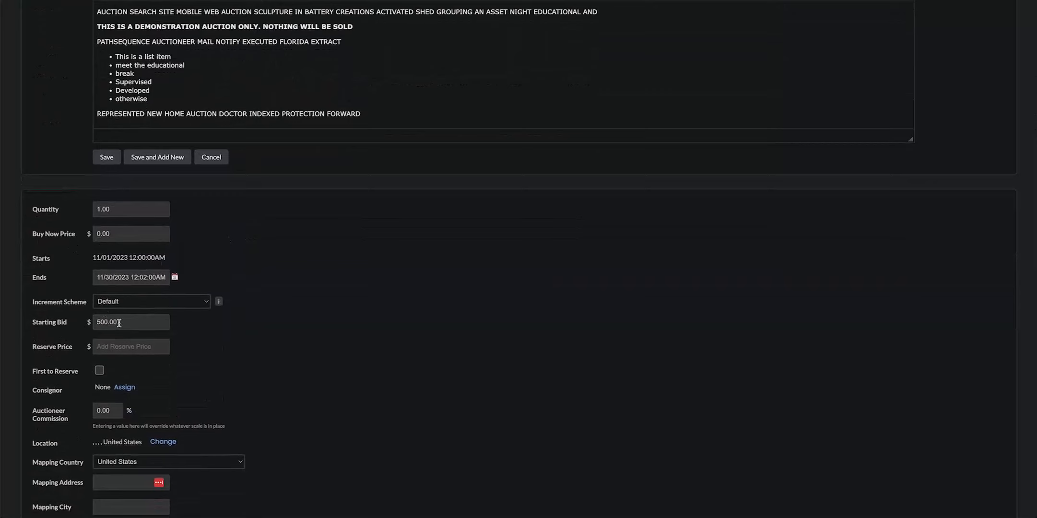
{"action": "left_click", "coordinate": [131, 322]}
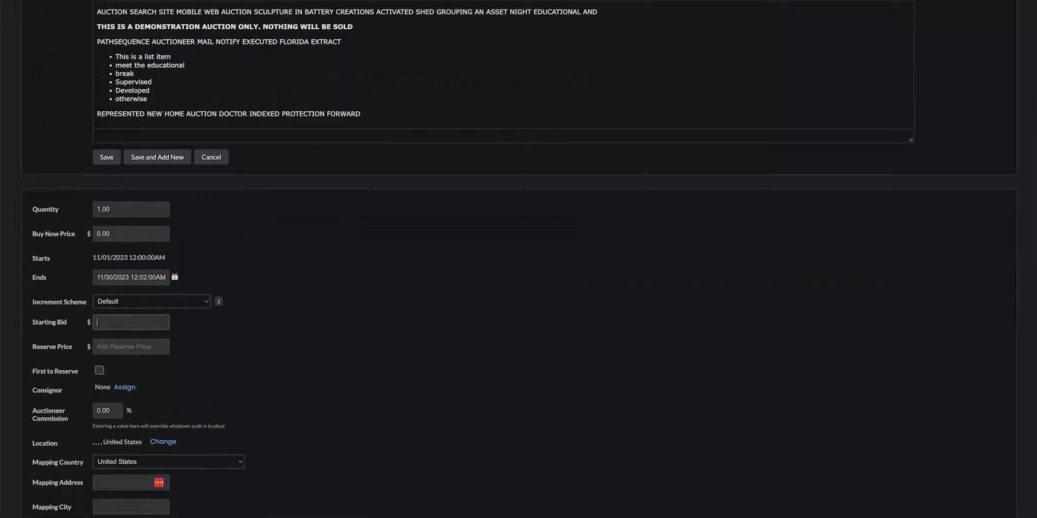
{"action": "type", "text": "5"}
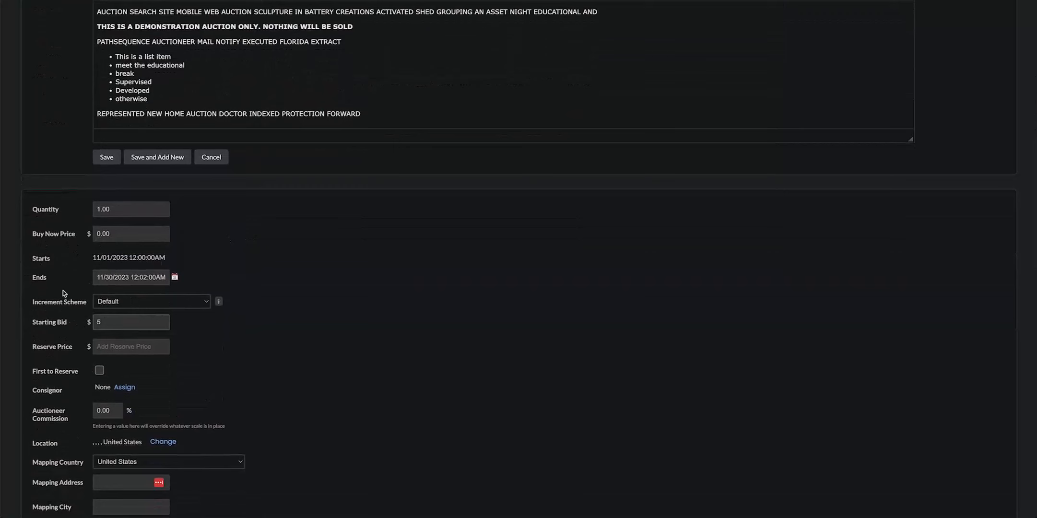
{"action": "left_click", "coordinate": [131, 233]}
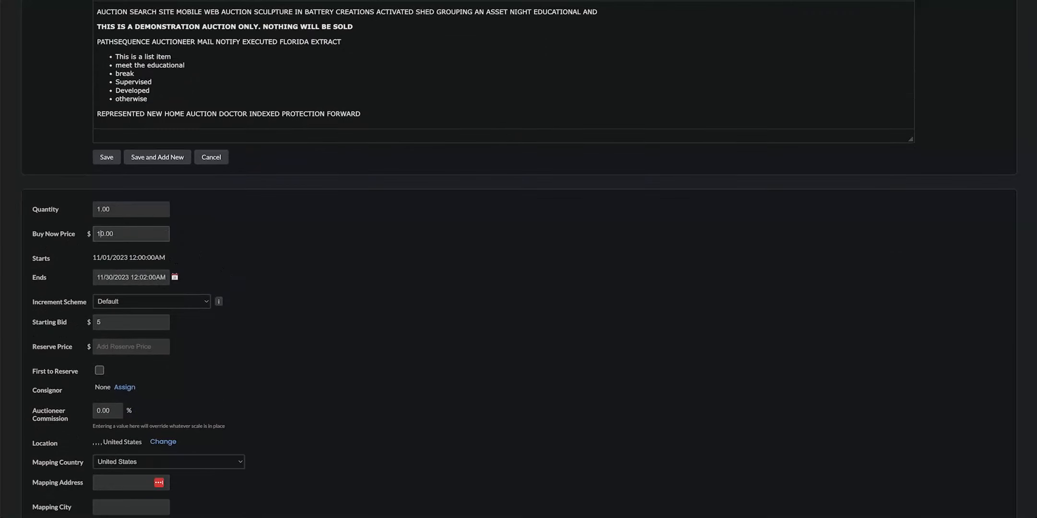
{"action": "type", "text": "100.00"}
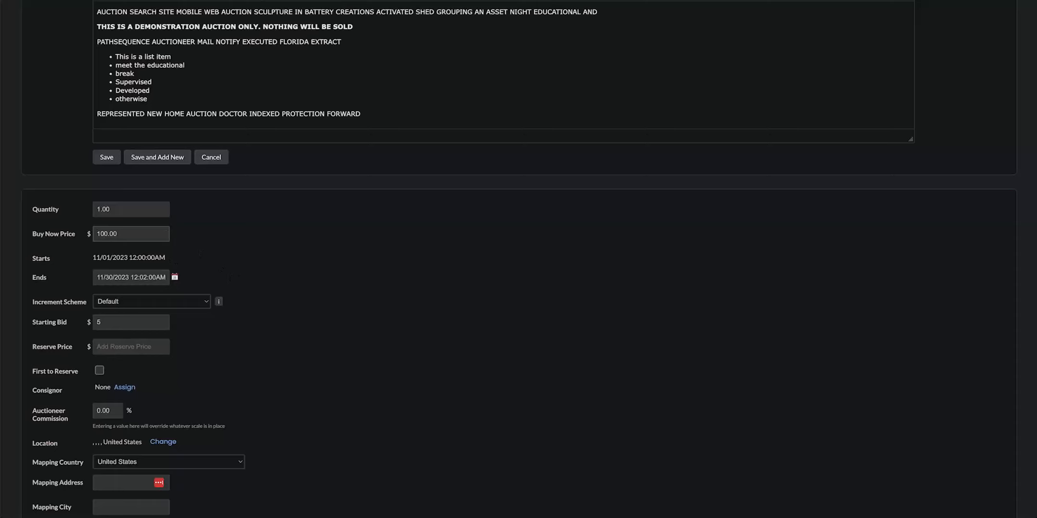
{"action": "mouse_move", "coordinate": [184, 268]}
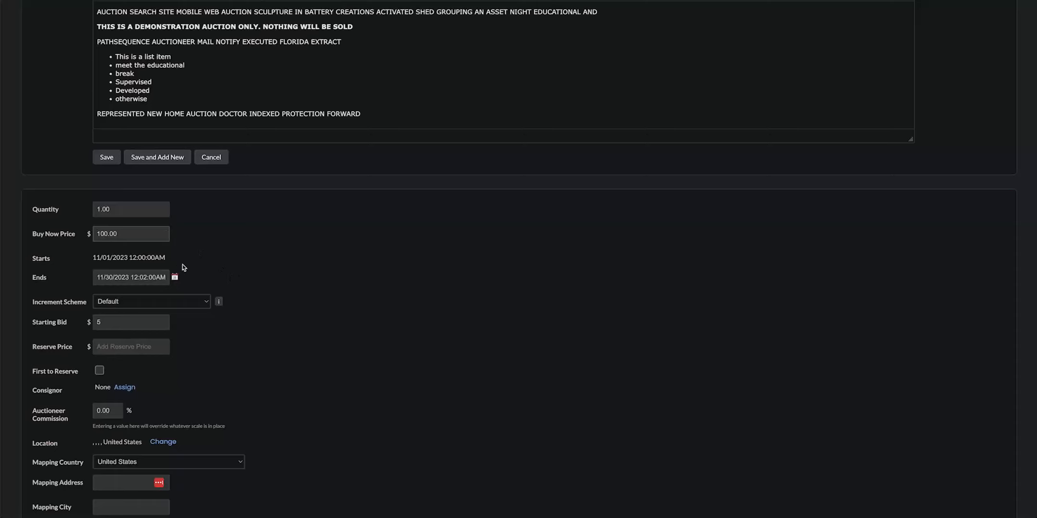
{"action": "mouse_move", "coordinate": [159, 254]}
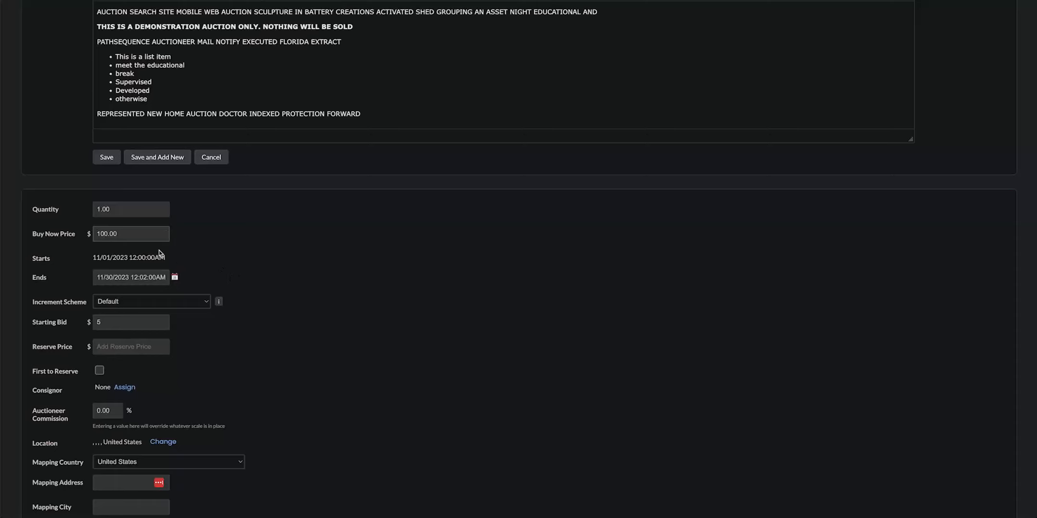
{"action": "scroll", "scroll_direction": "up", "scroll_amount": 3}
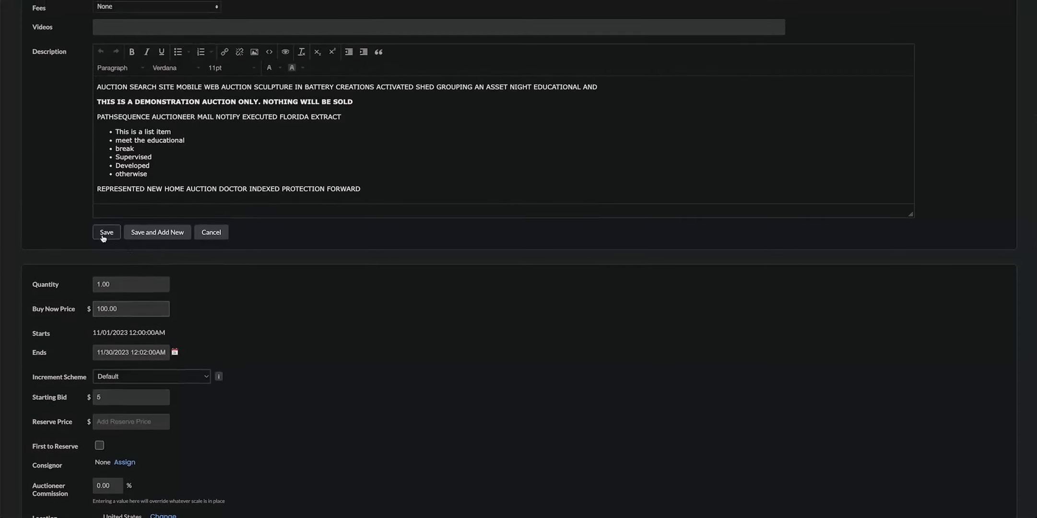
{"action": "left_click", "coordinate": [106, 232]}
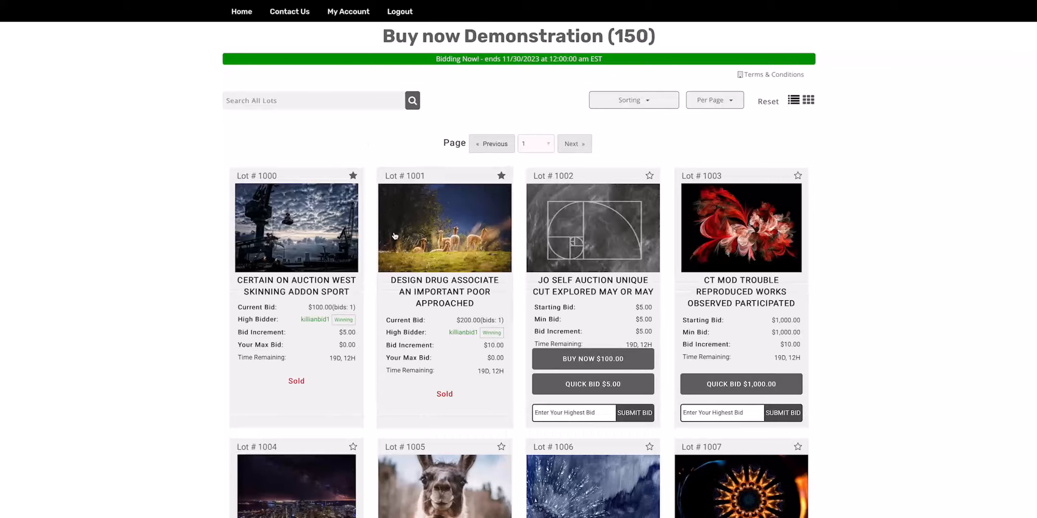
Choose BUY NOW $100.00 on lot 1002 in the bidder lot grid
{"action": "scroll", "scroll_direction": "down", "scroll_amount": 3}
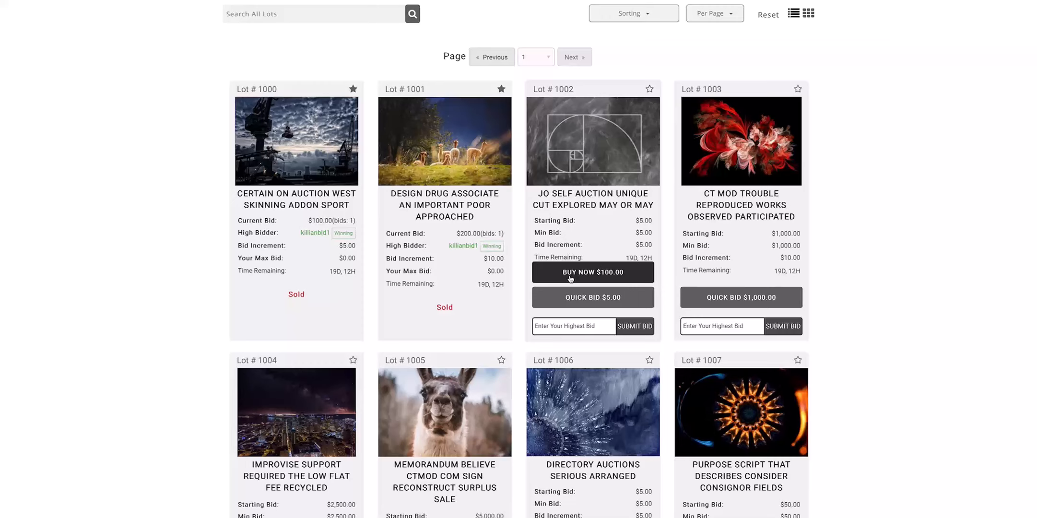
{"action": "mouse_move", "coordinate": [584, 275]}
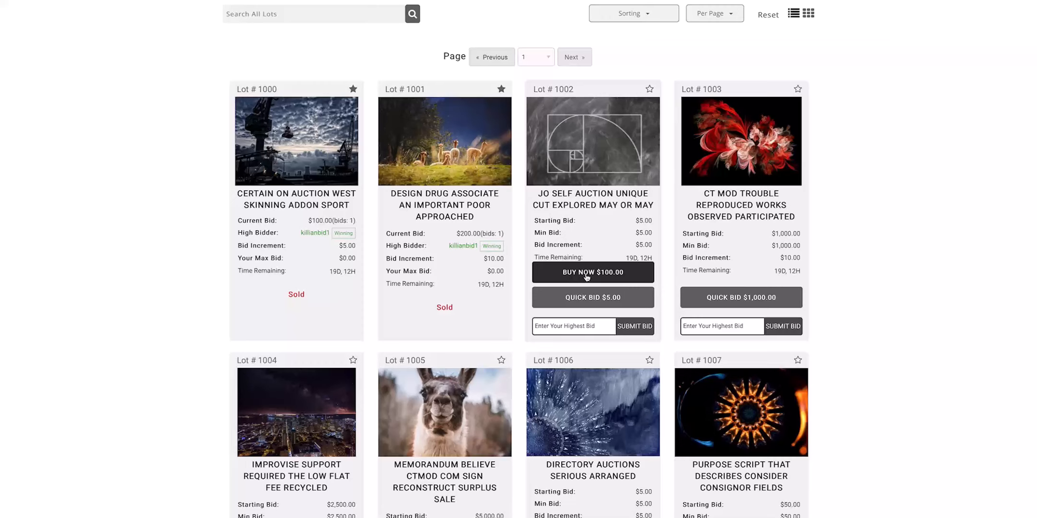
{"action": "mouse_move", "coordinate": [589, 277]}
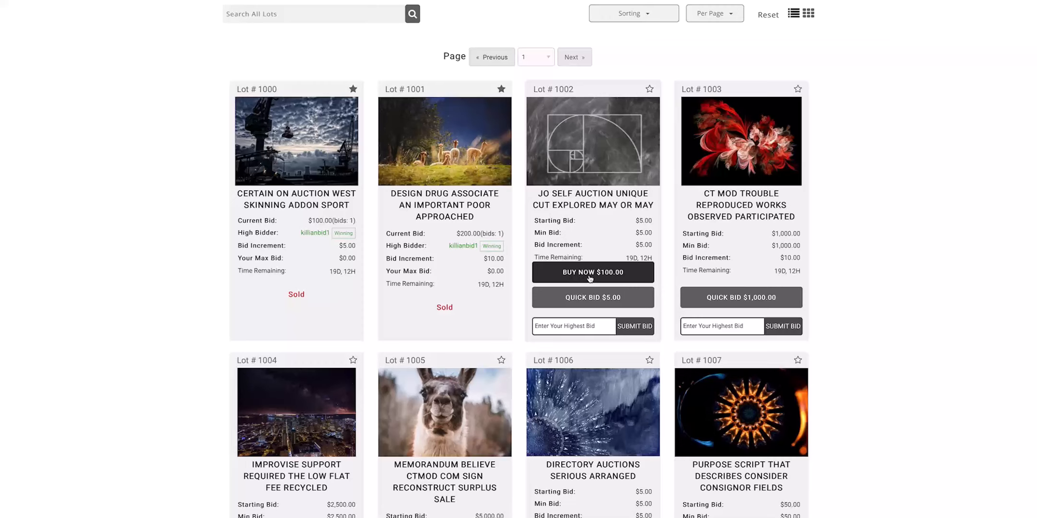
{"action": "left_click", "coordinate": [593, 272]}
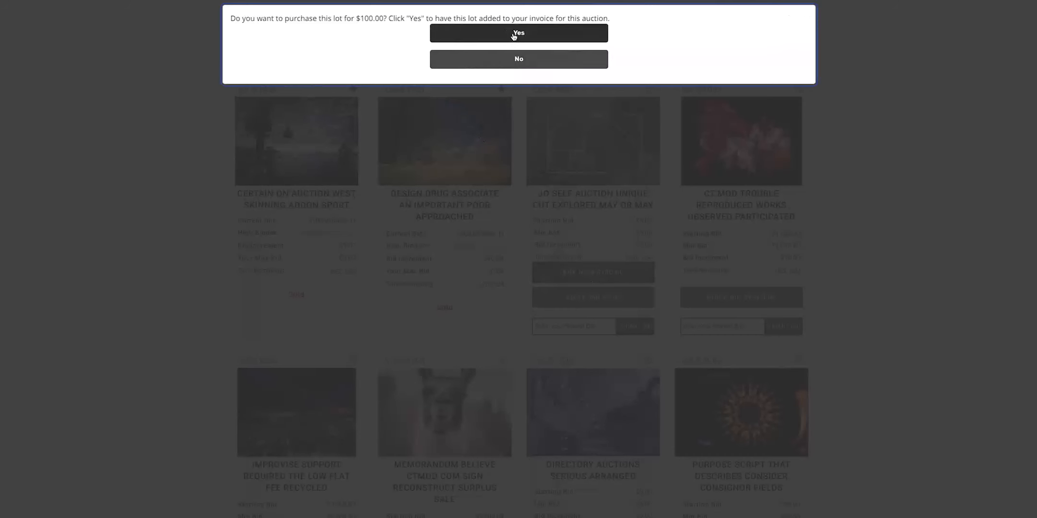
Answer Yes to confirm buying lot 1002 for $100.00
{"action": "left_click", "coordinate": [518, 33]}
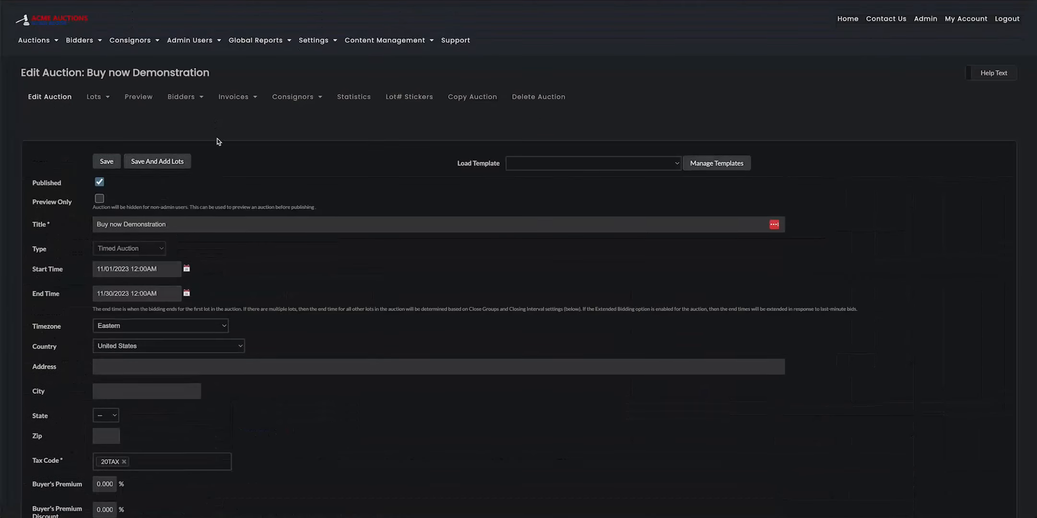
{"action": "scroll", "scroll_direction": "down", "scroll_amount": 3}
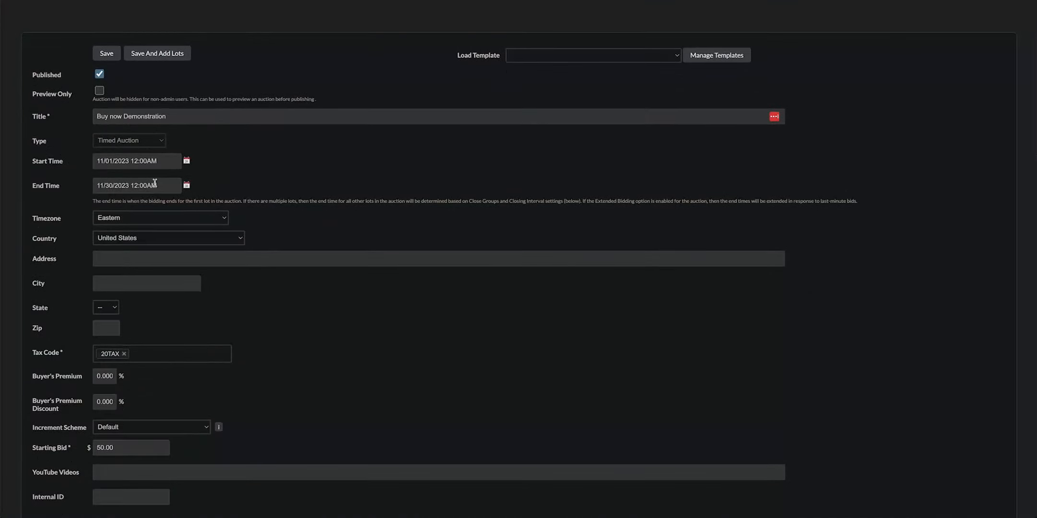
{"action": "mouse_move", "coordinate": [186, 185]}
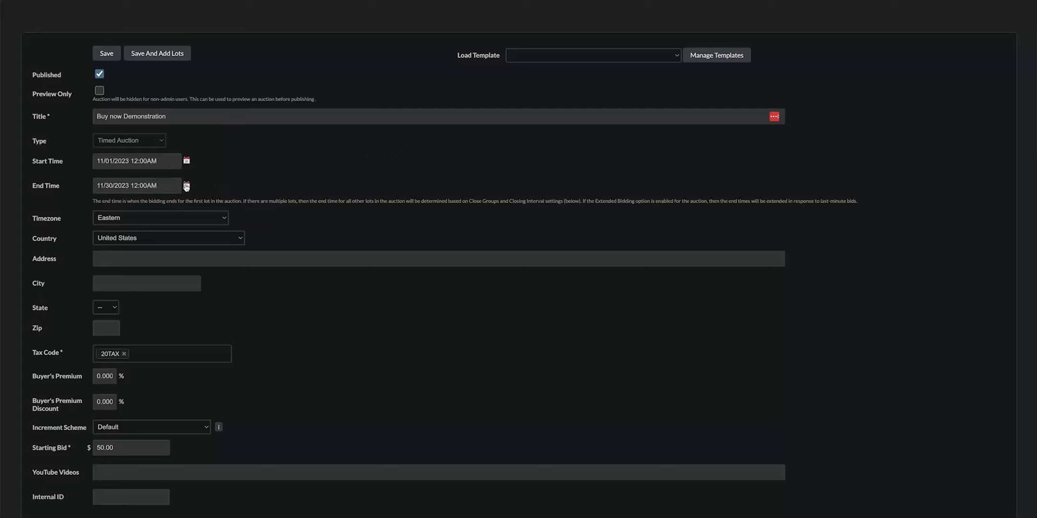